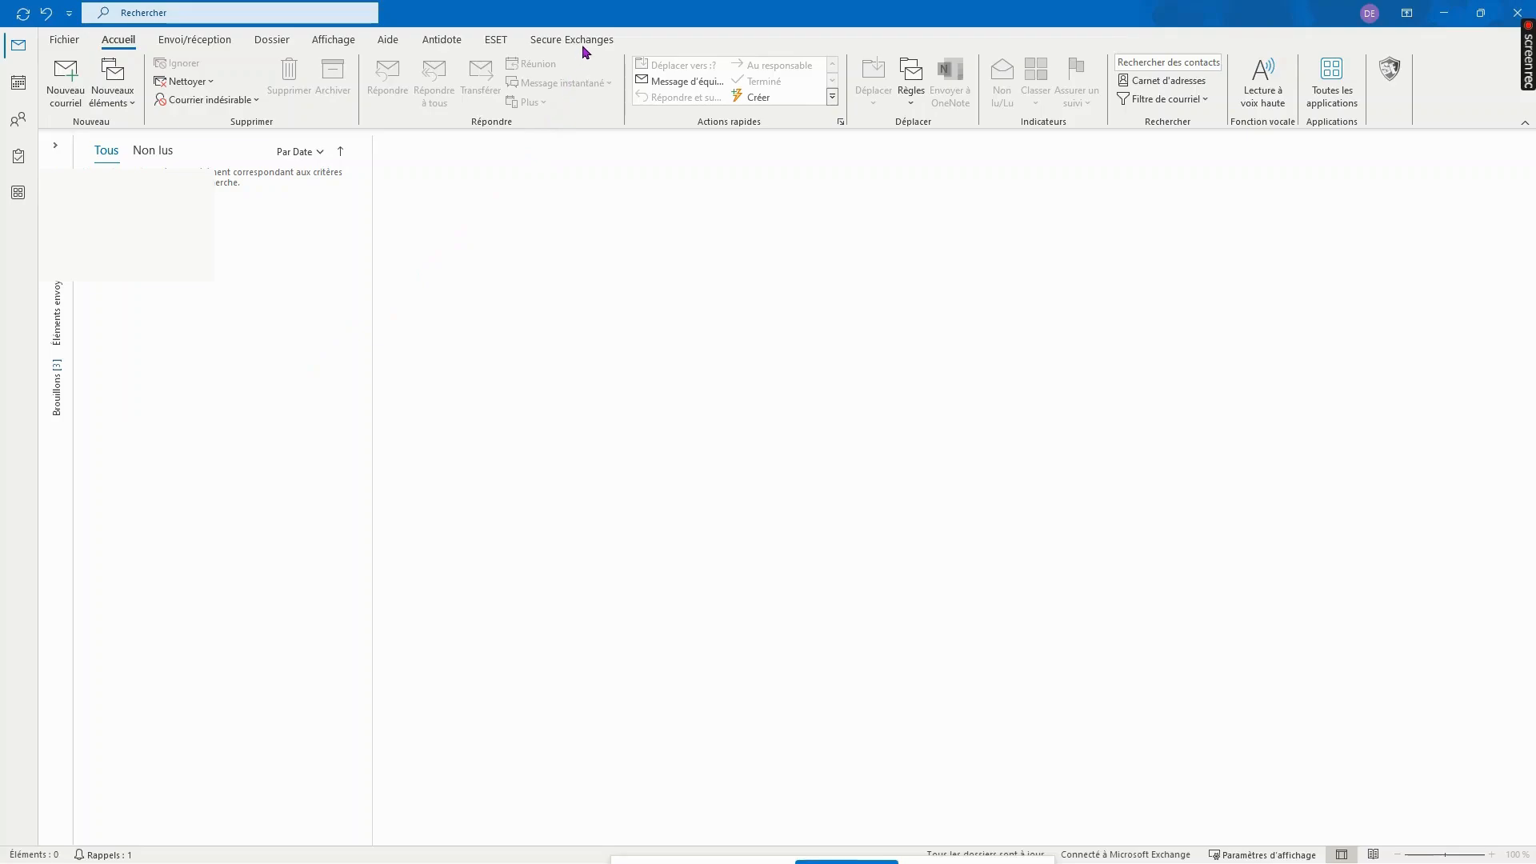
Show the Secure Exchanges add-in tab with its active status in the ribbon.
left_click(571, 38)
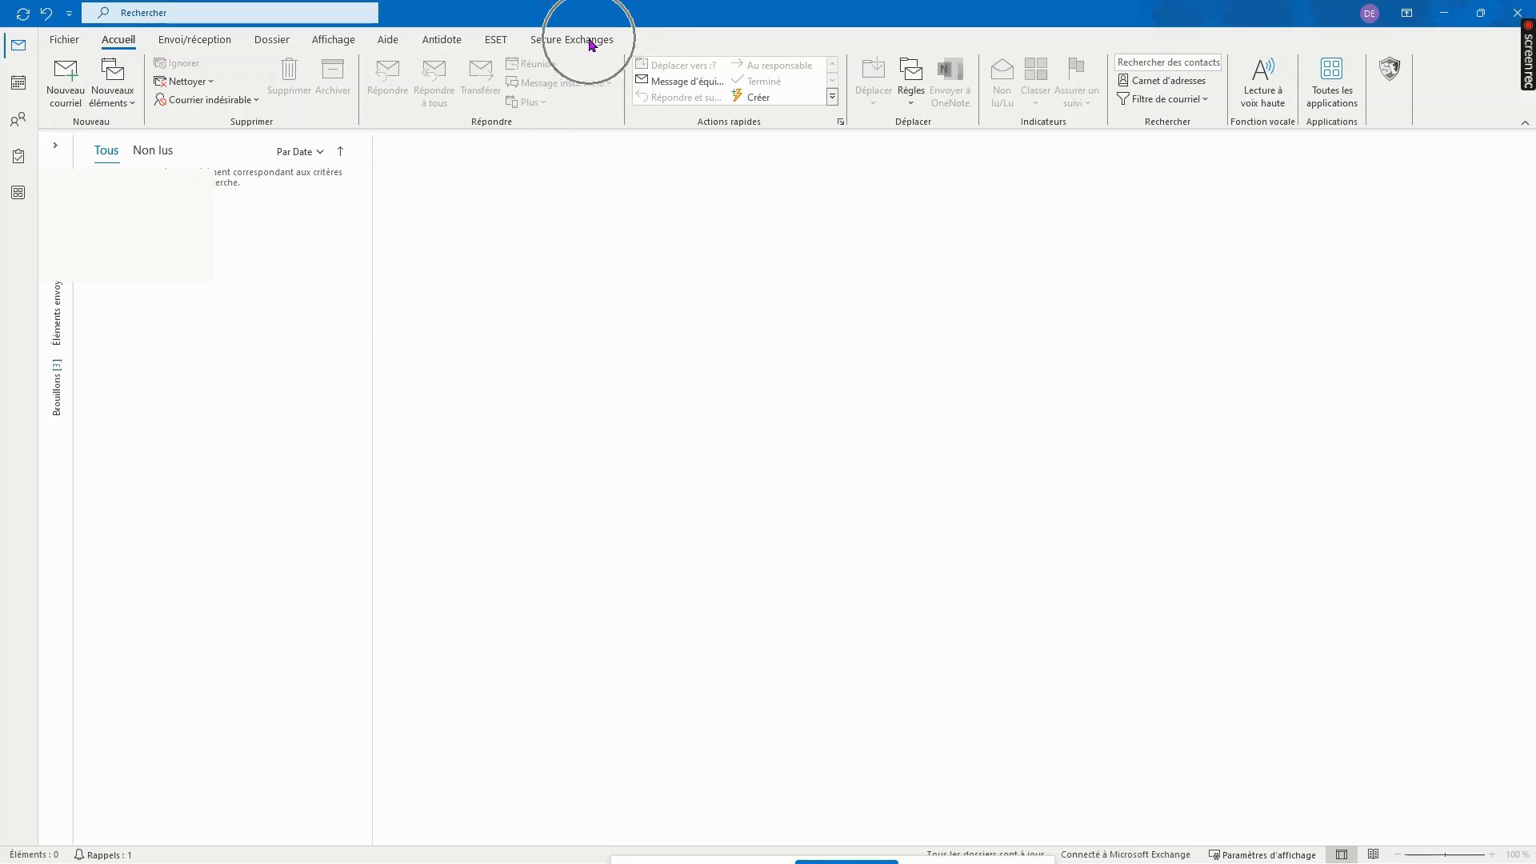
left_click(571, 39)
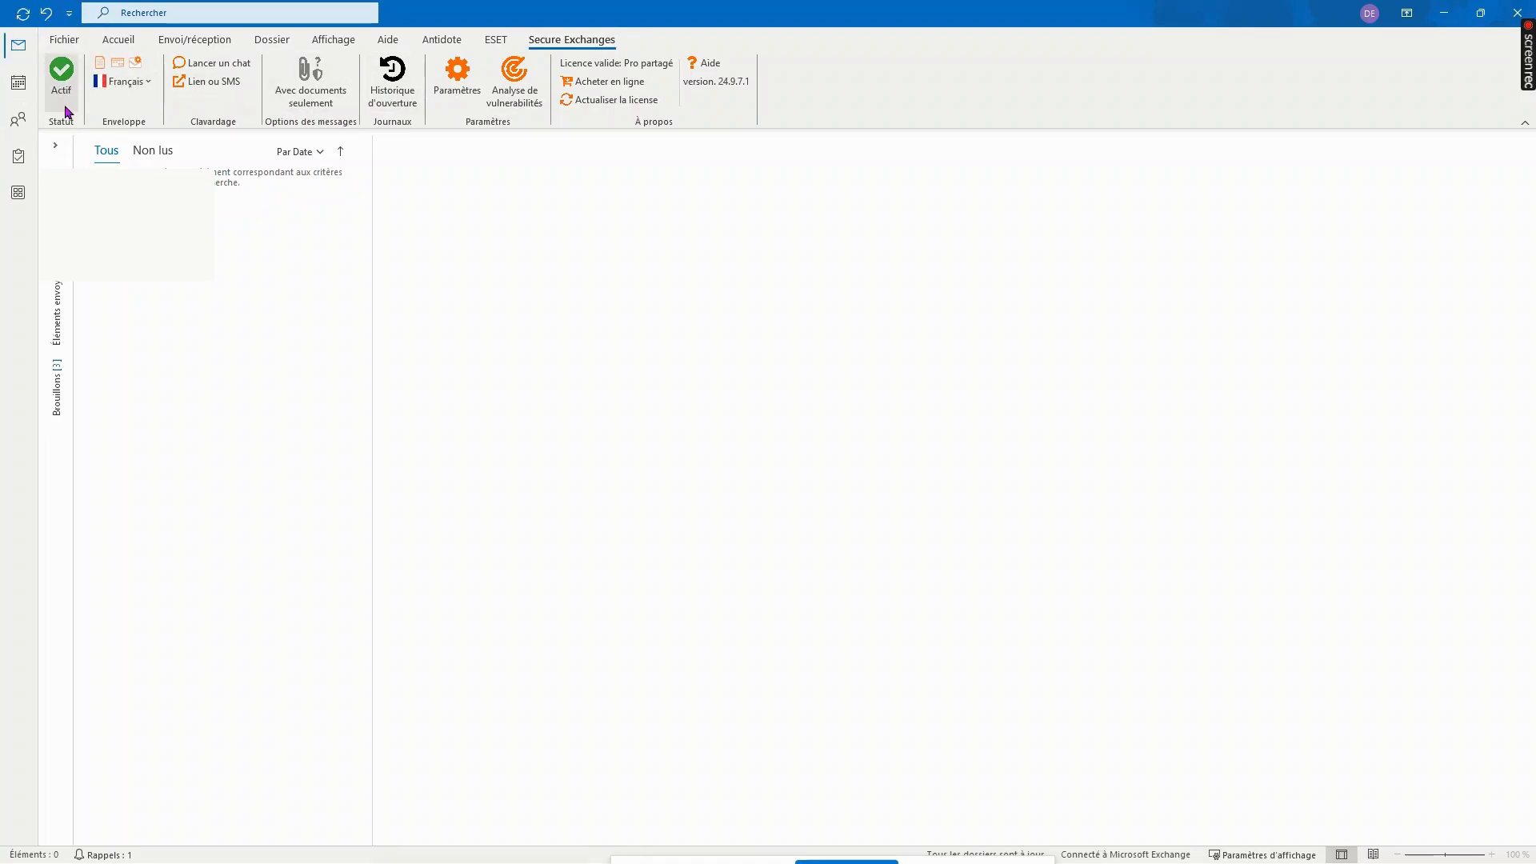
left_click(117, 39)
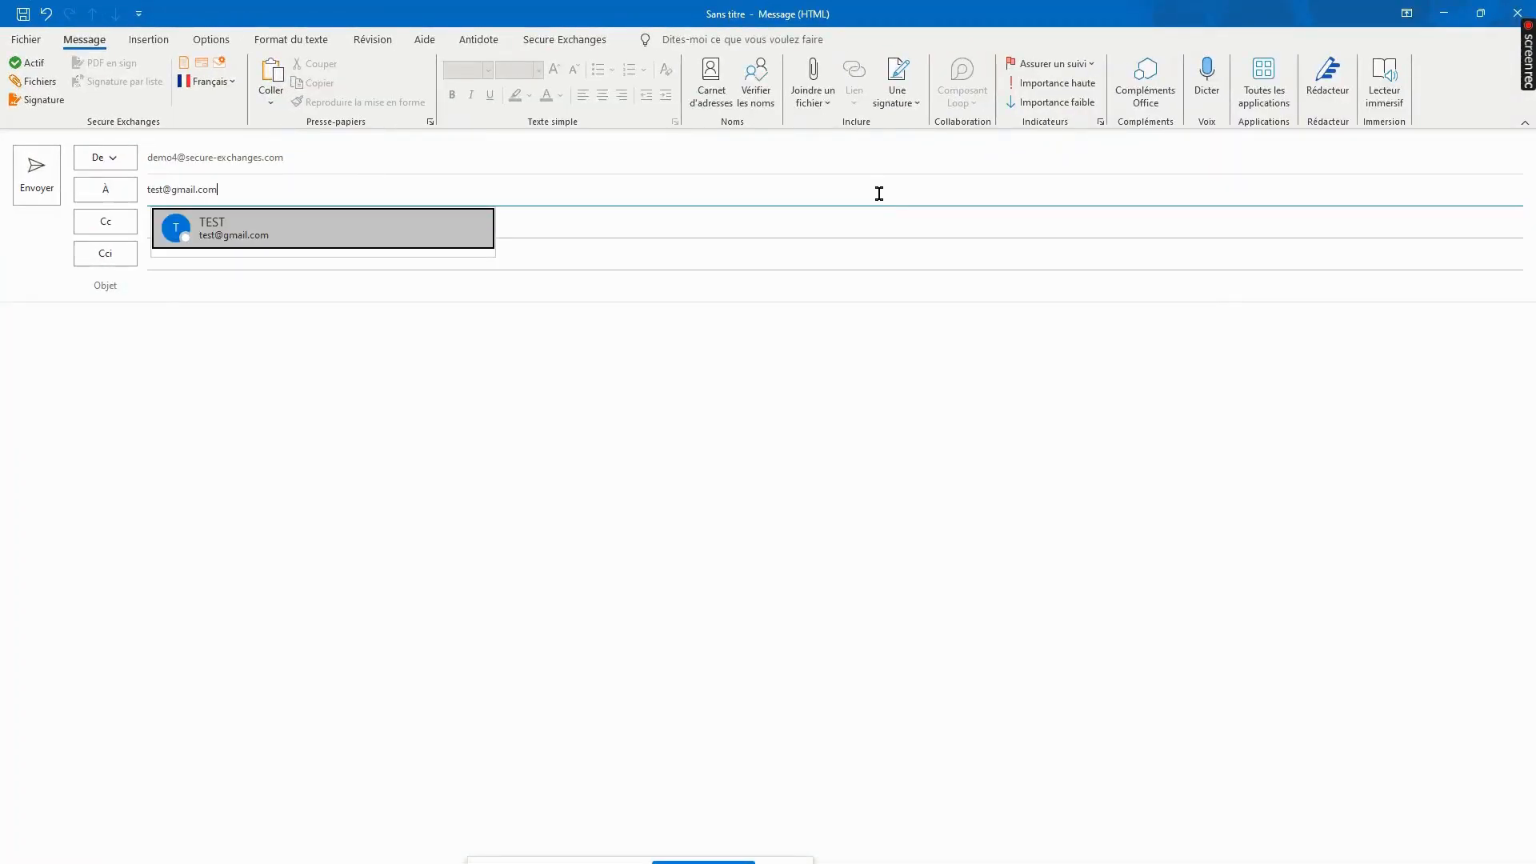
left_click(323, 227)
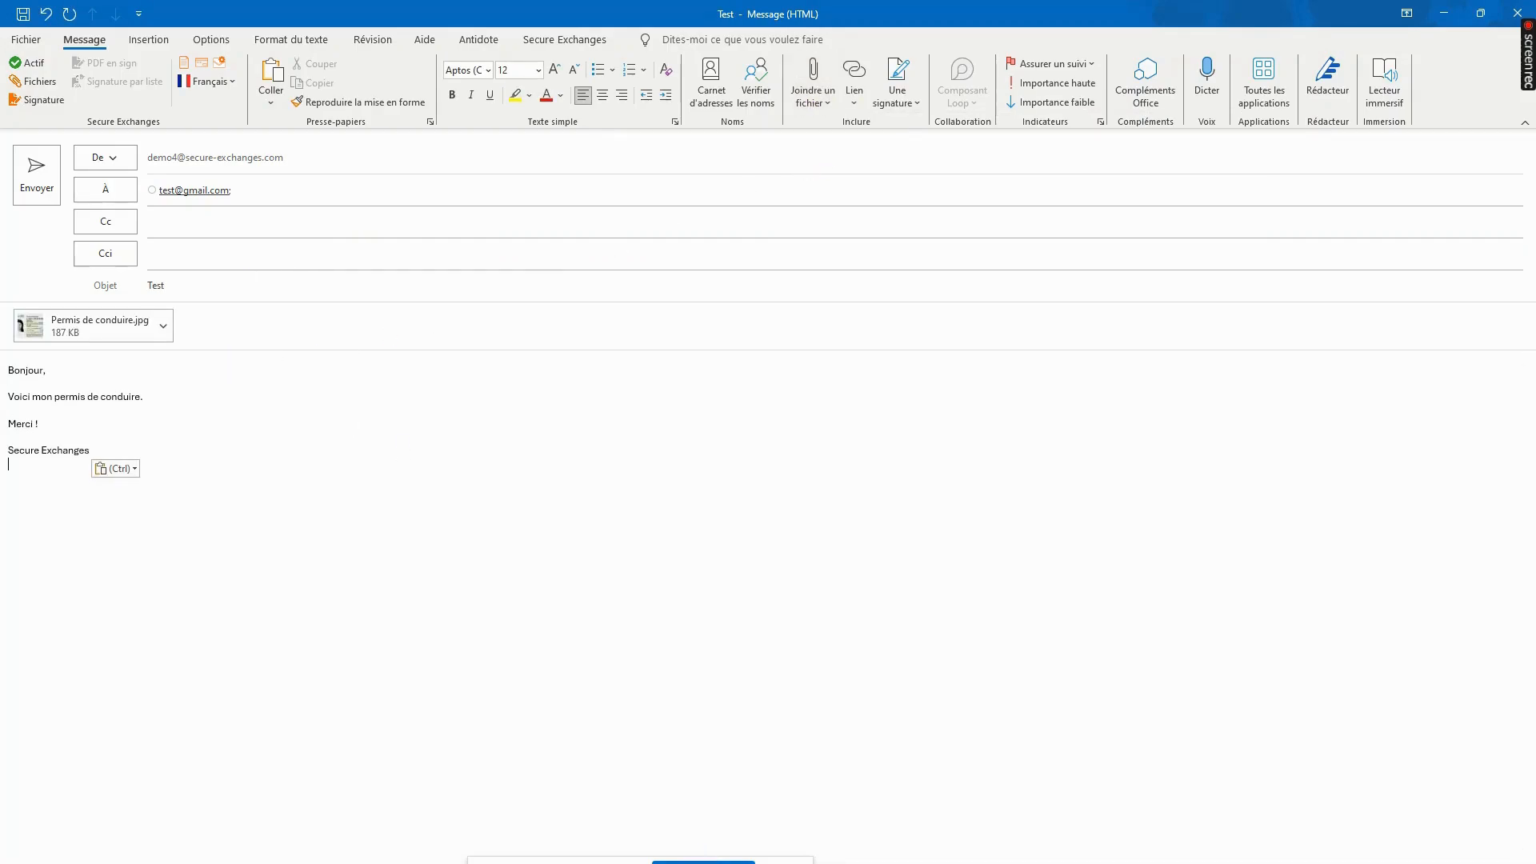
left_click(37, 173)
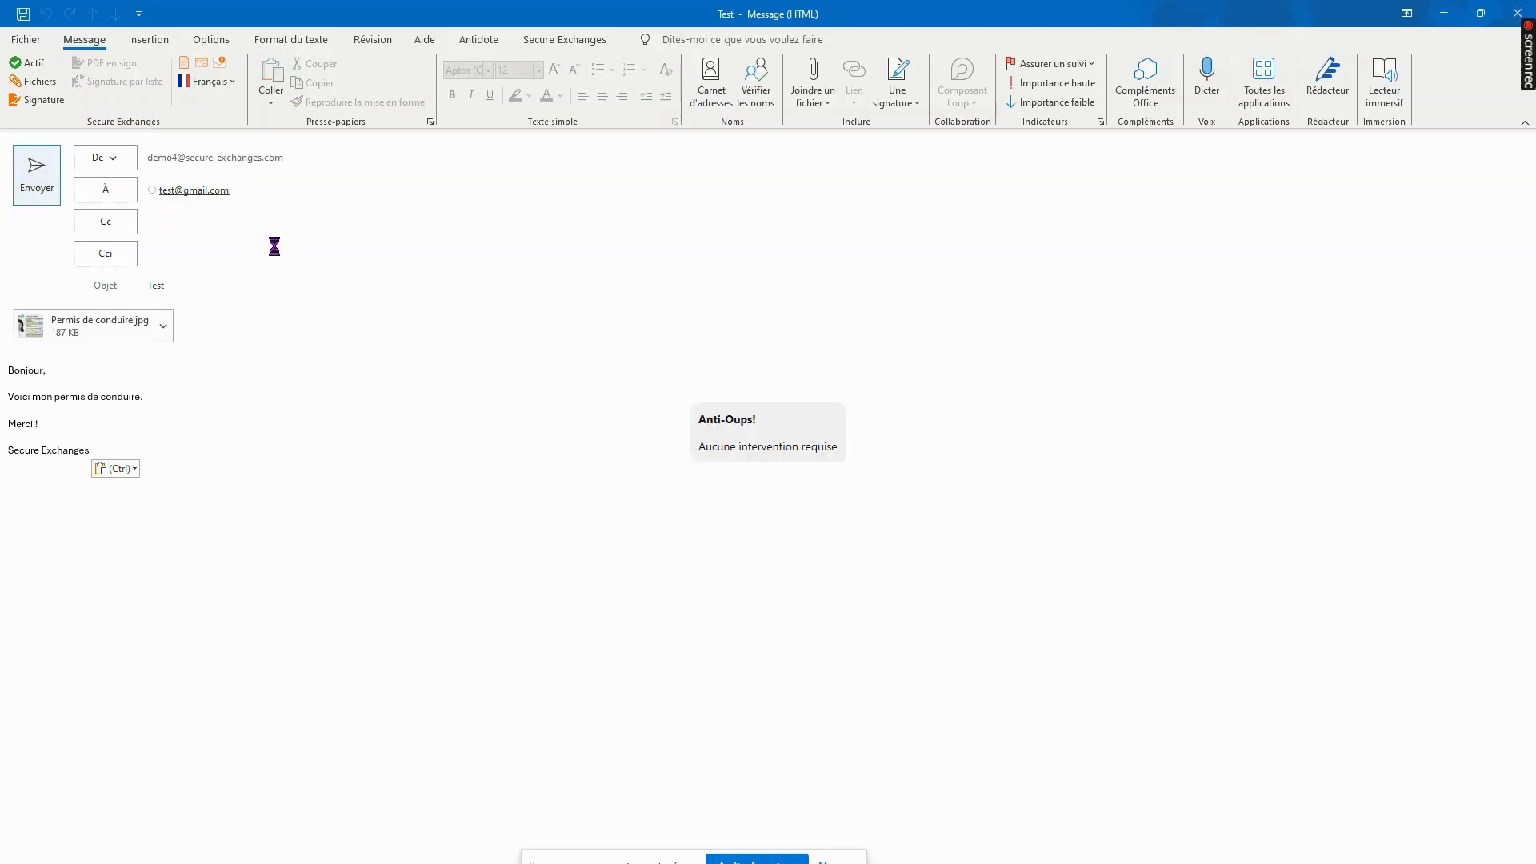
left_click(35, 175)
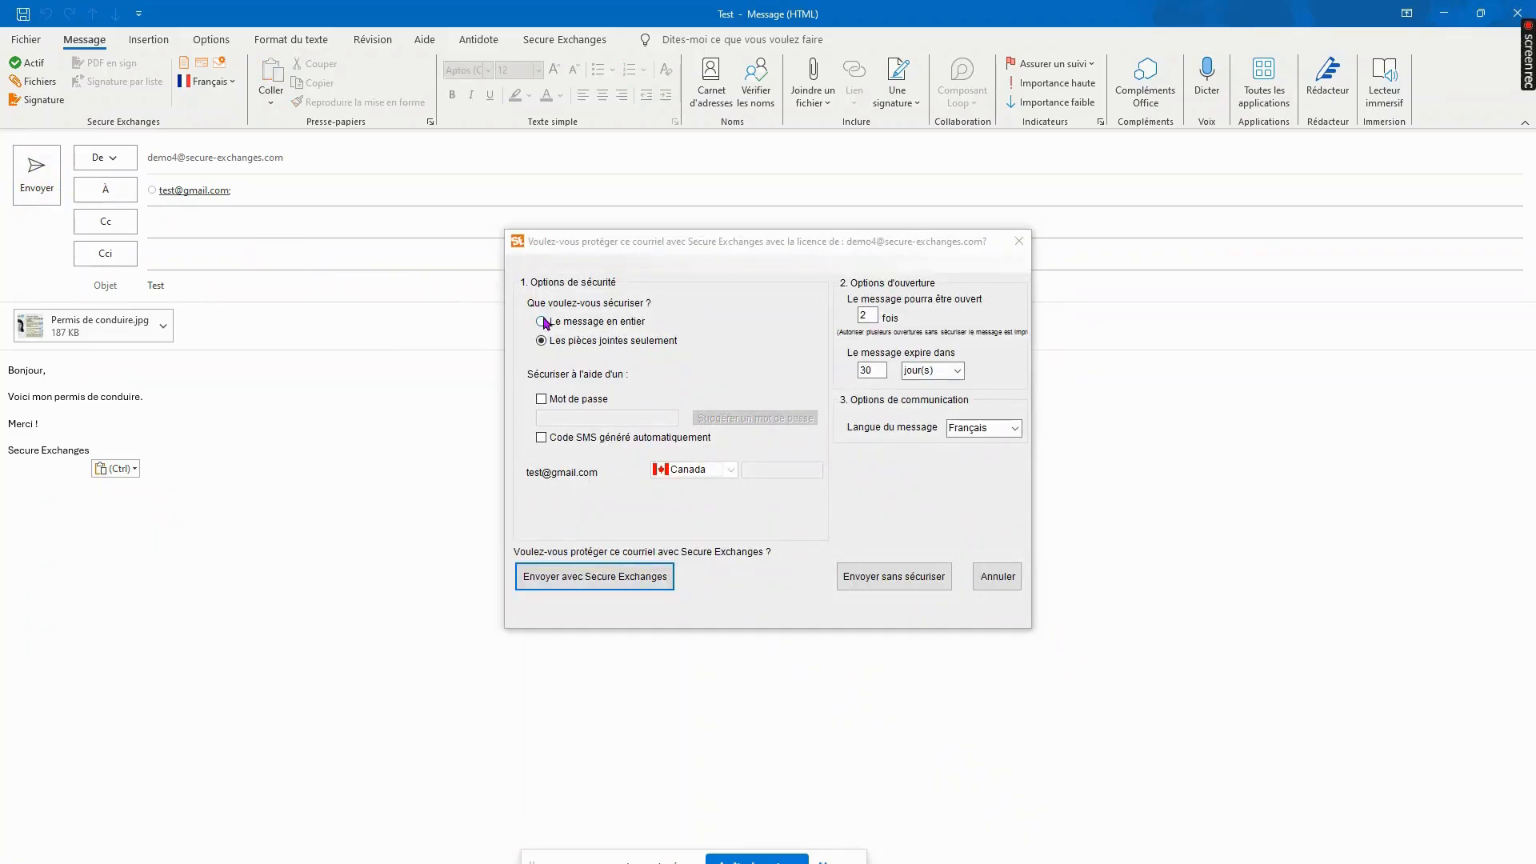
left_click(541, 339)
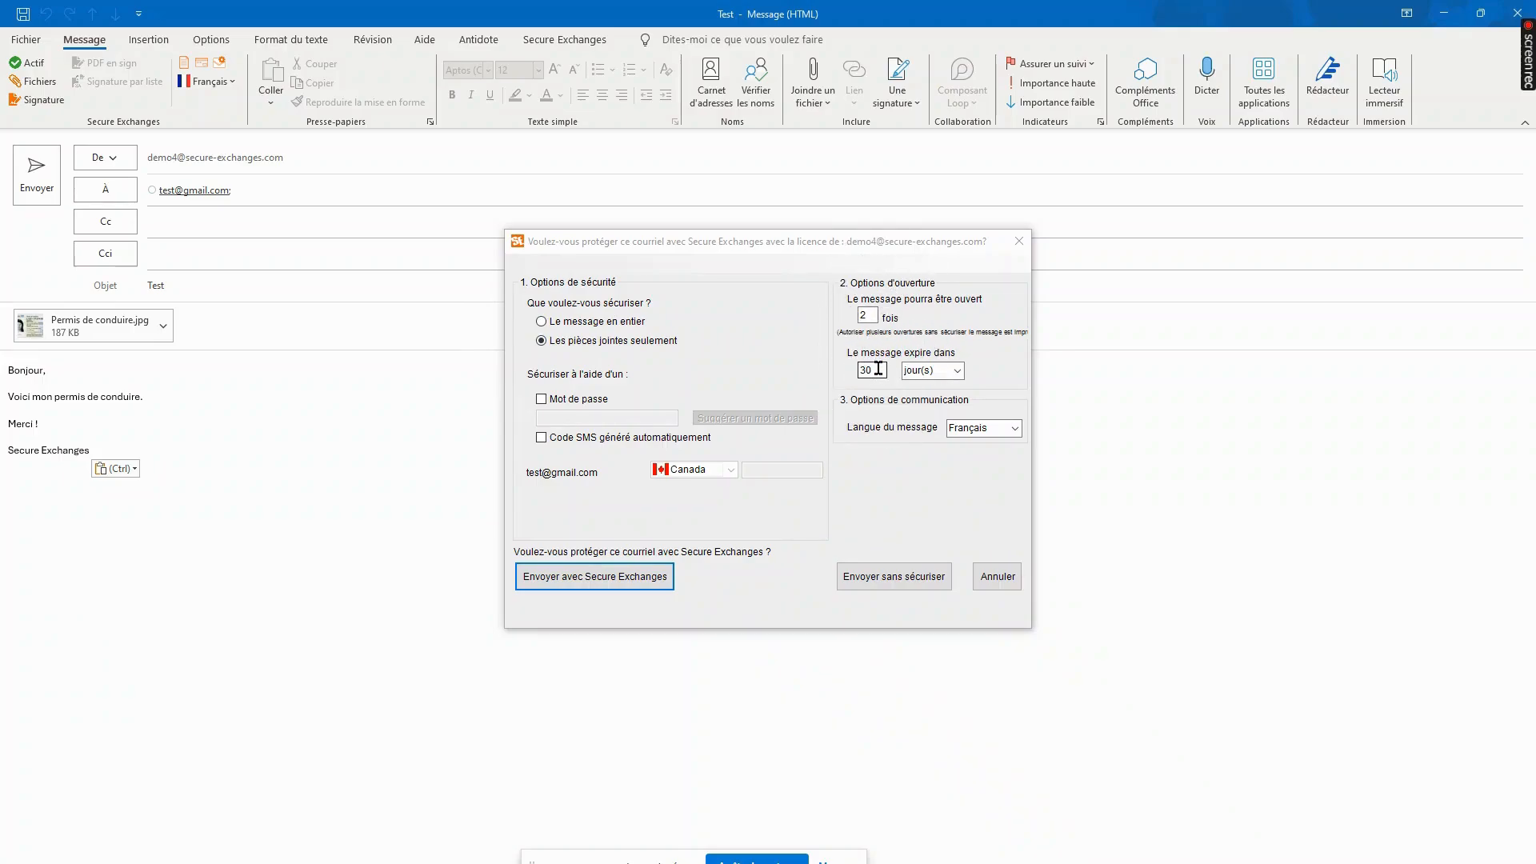
left_click(1017, 429)
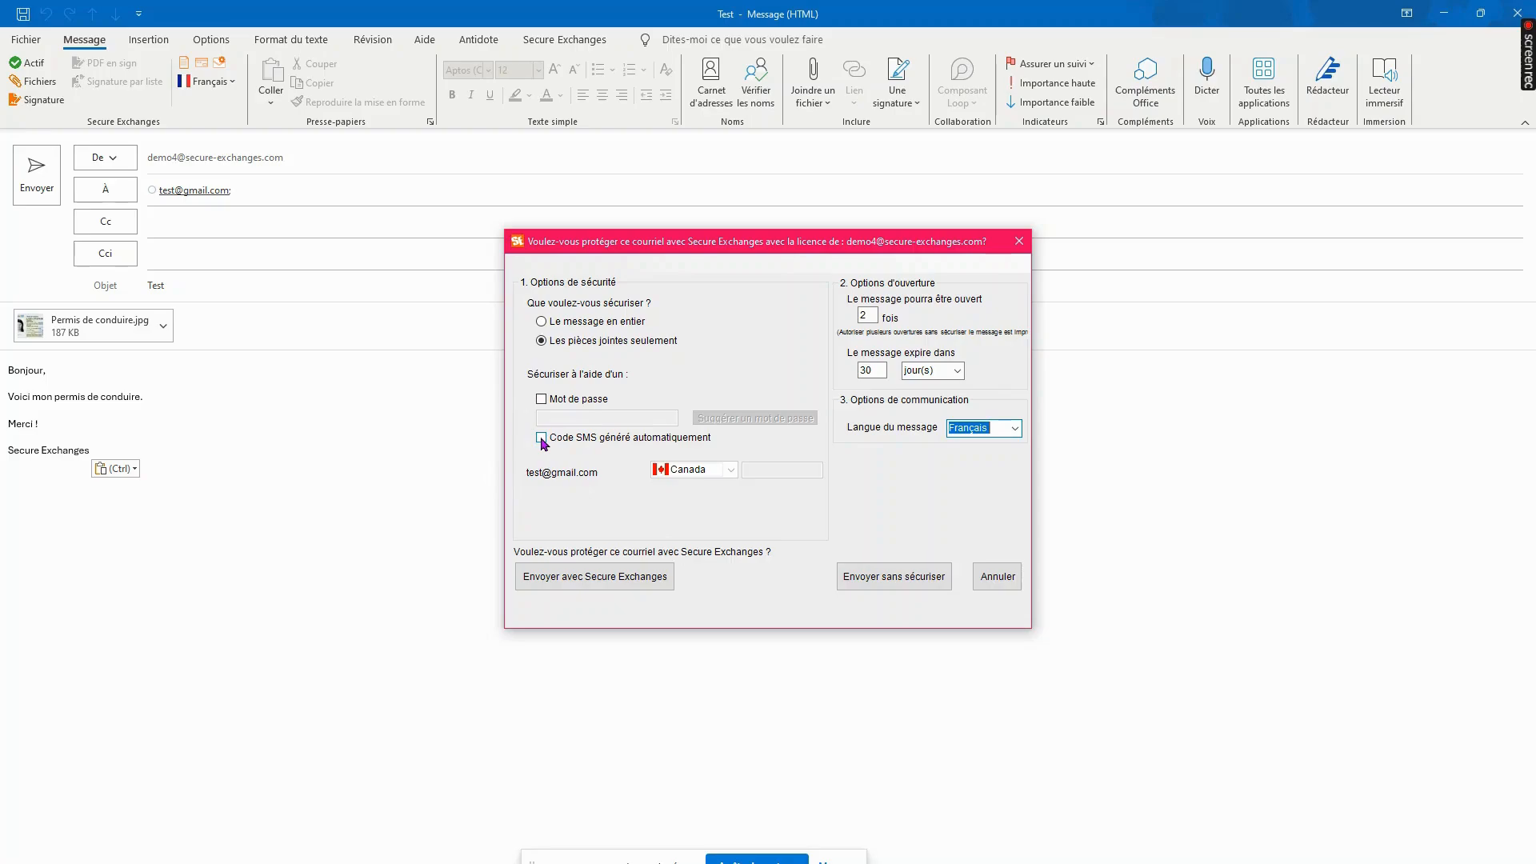
left_click(541, 437)
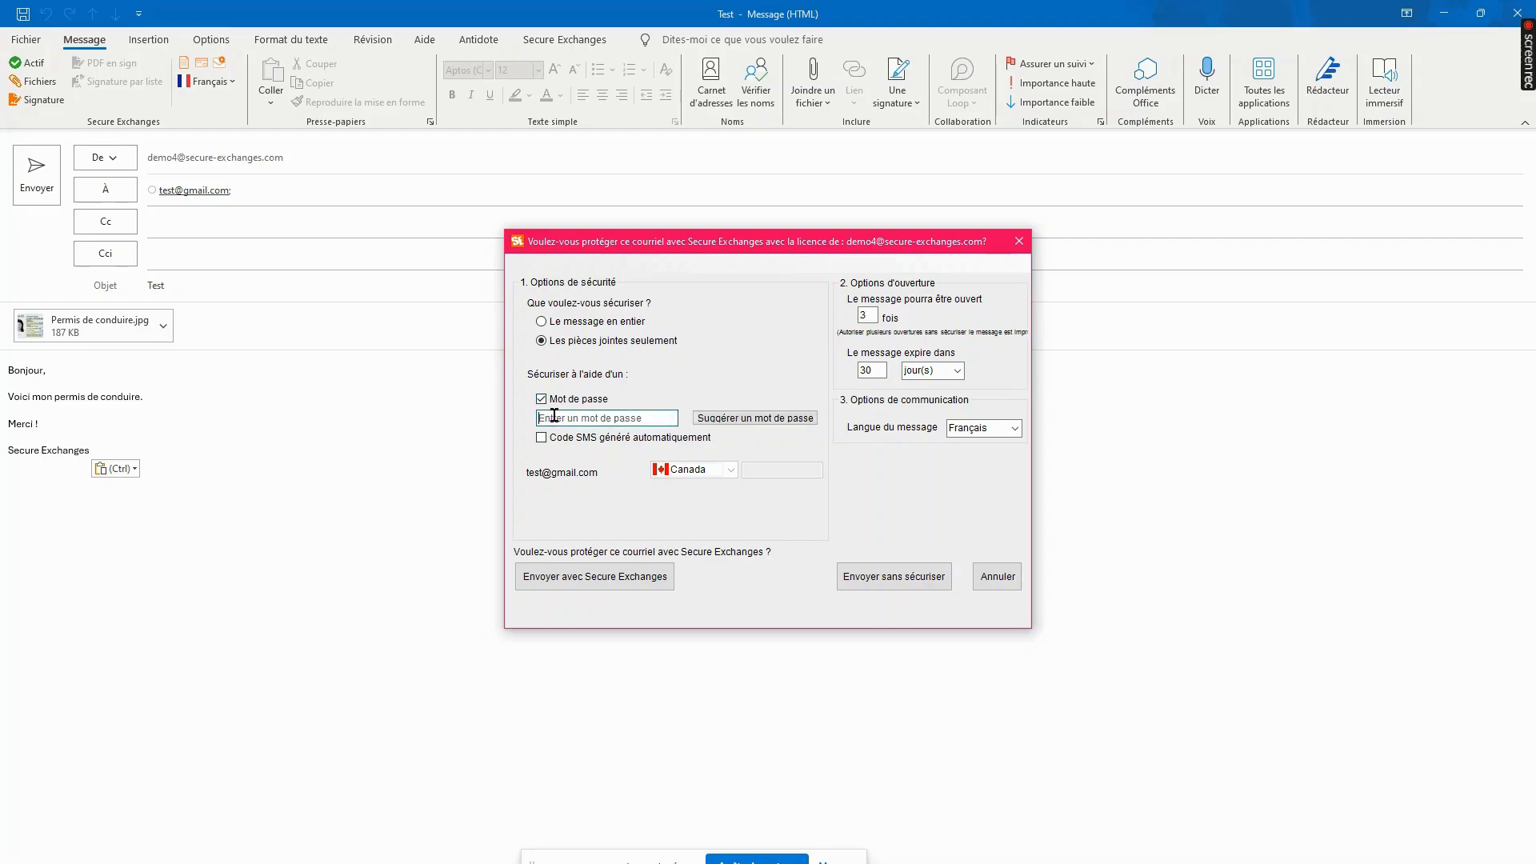
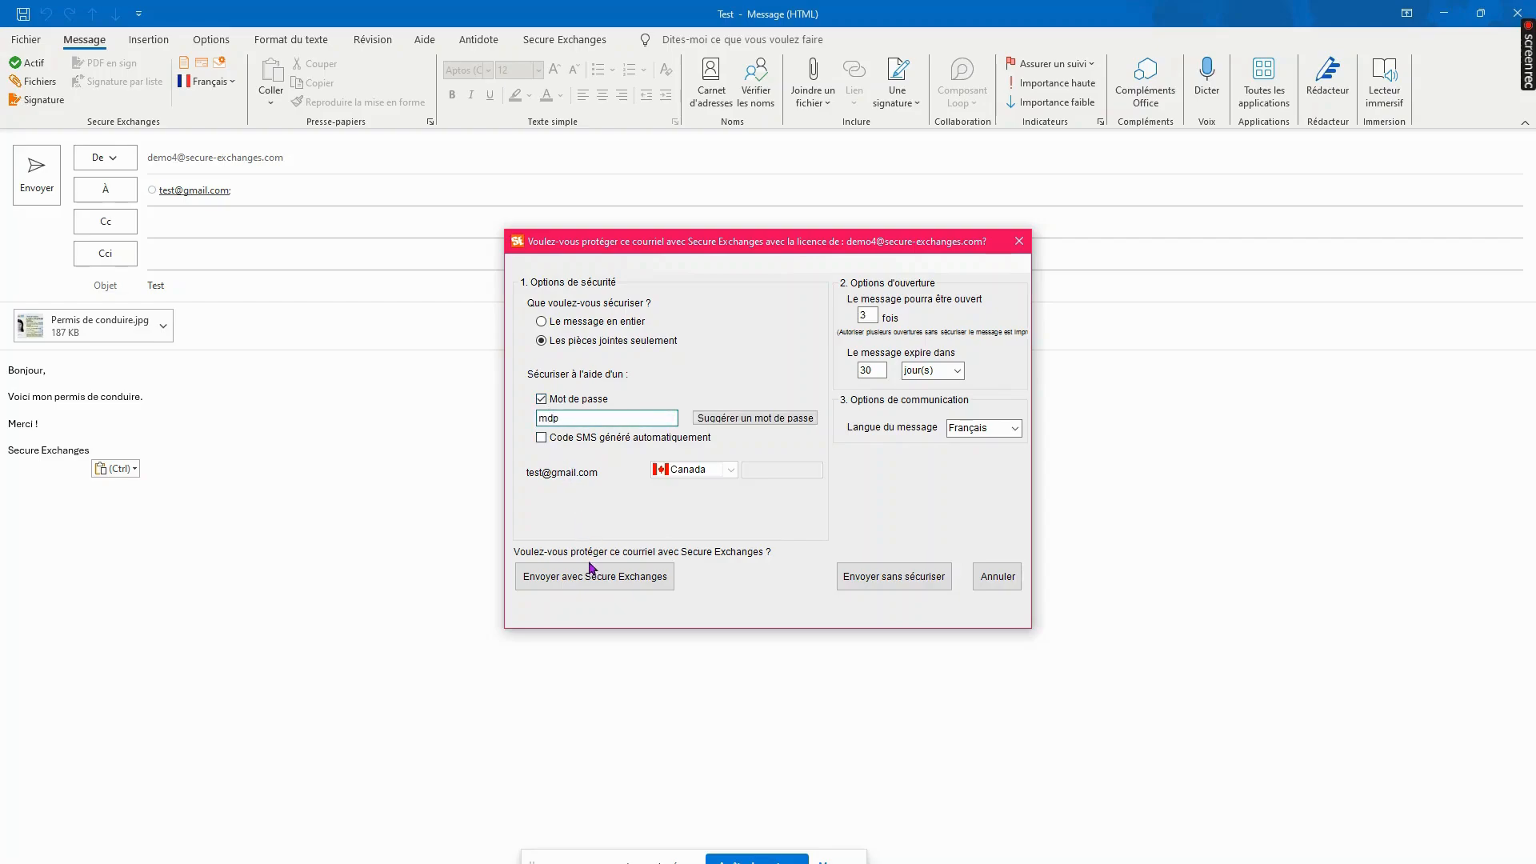